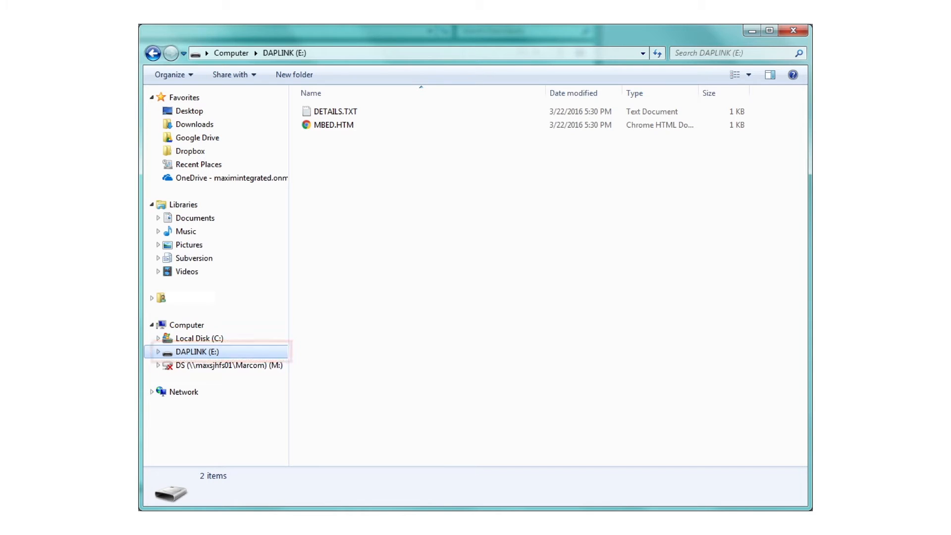
Check the DAPLINK drive contents, then import blinky_max32630fthr from the MAX32630FTHR board page as a program.
{"action": "left_click", "coordinate": [195, 351]}
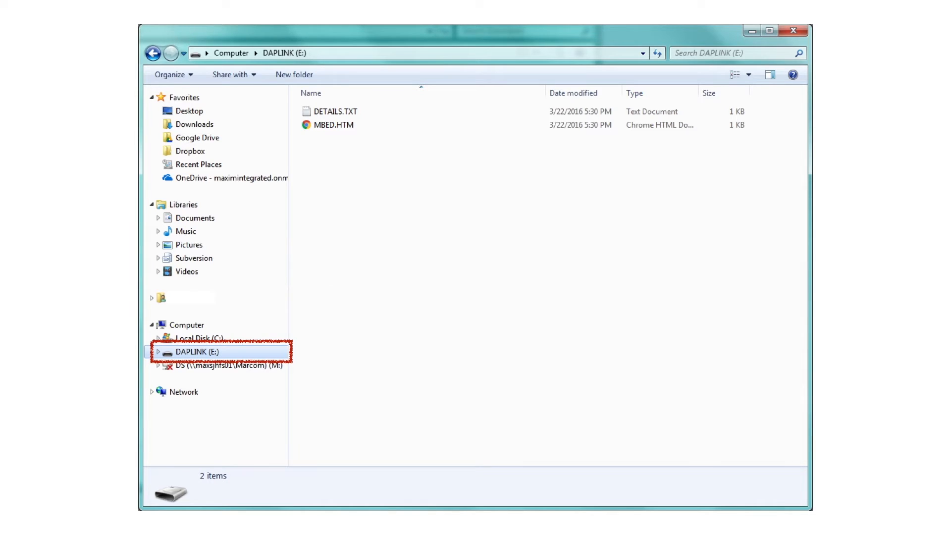
{"action": "left_click", "coordinate": [333, 125]}
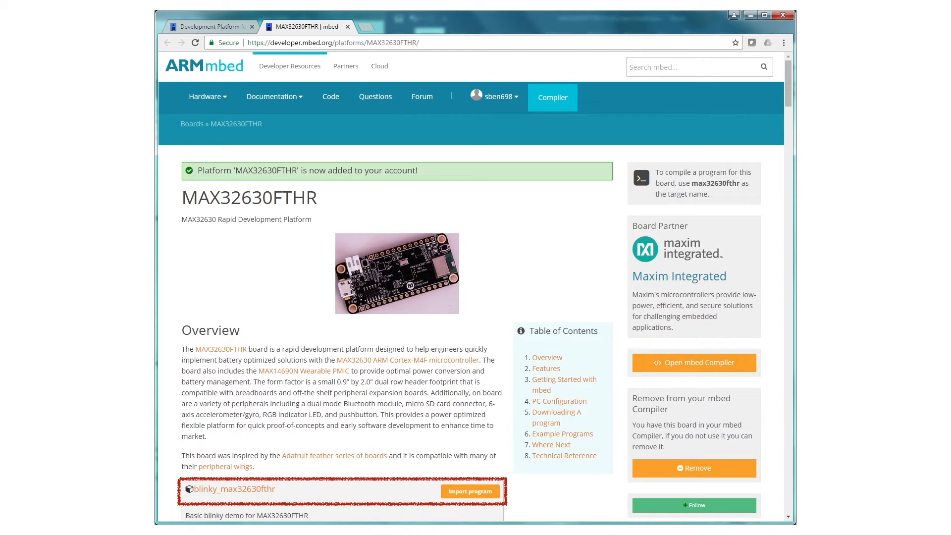
{"action": "left_click", "coordinate": [694, 363]}
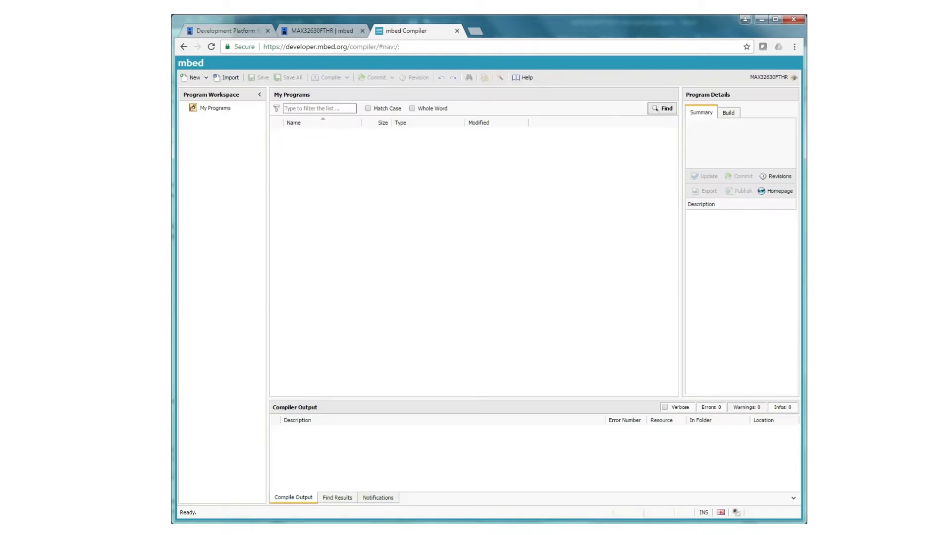
{"action": "left_click", "coordinate": [229, 77]}
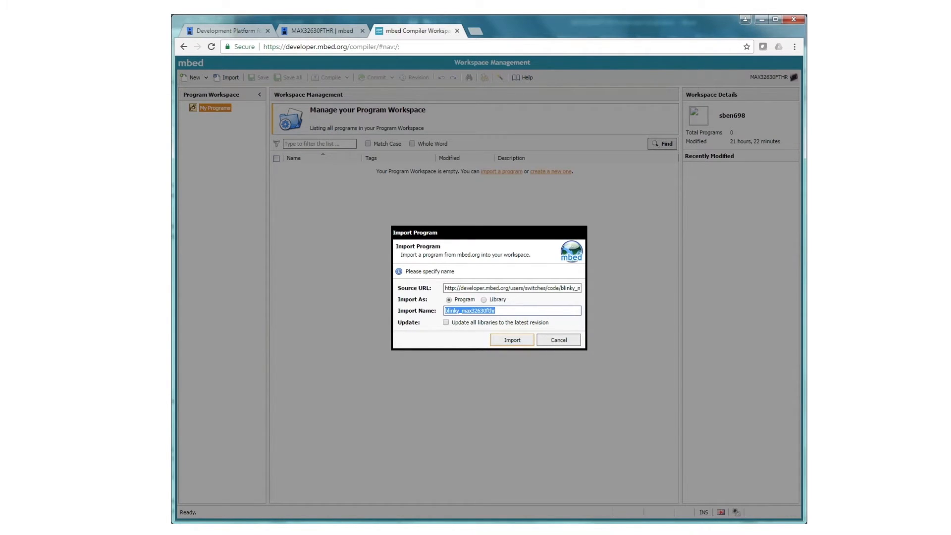
{"action": "left_click", "coordinate": [512, 340]}
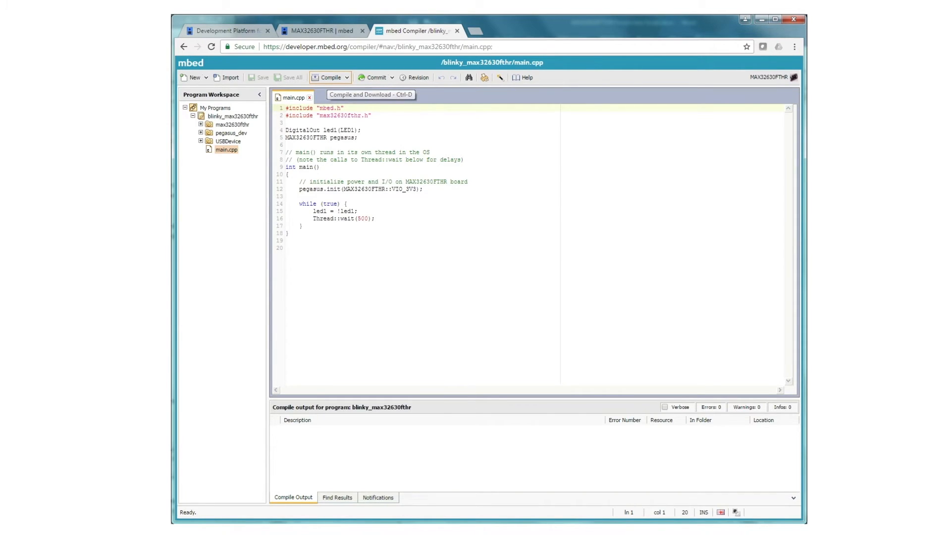
Compile blinky_max32630fthr so its .bin downloads to the Downloads folder.
{"action": "left_click", "coordinate": [327, 77]}
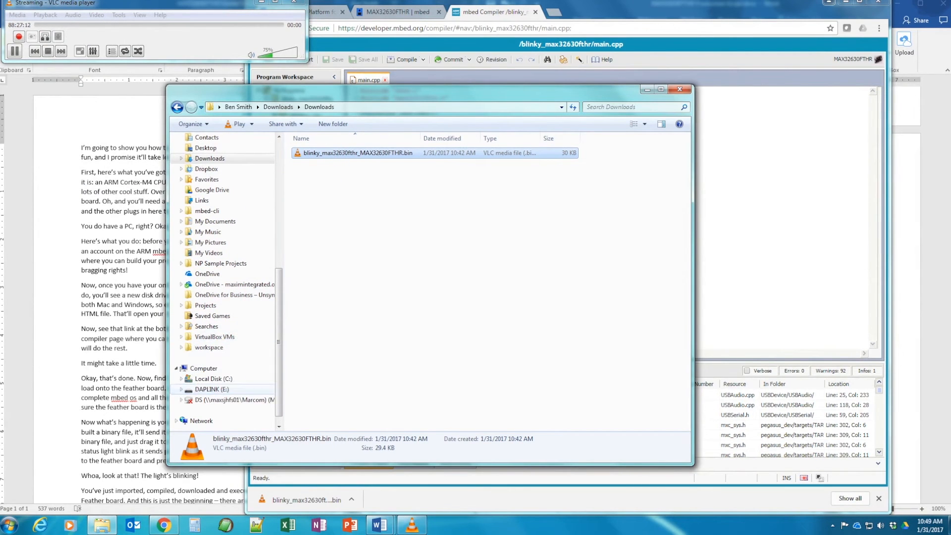
Copy blinky_max32630fthr_MAX32630FTHR.bin from Downloads onto the DAPLINK (E:) drive.
{"action": "left_click_drag", "start_coordinate": [357, 152], "coordinate": [213, 389]}
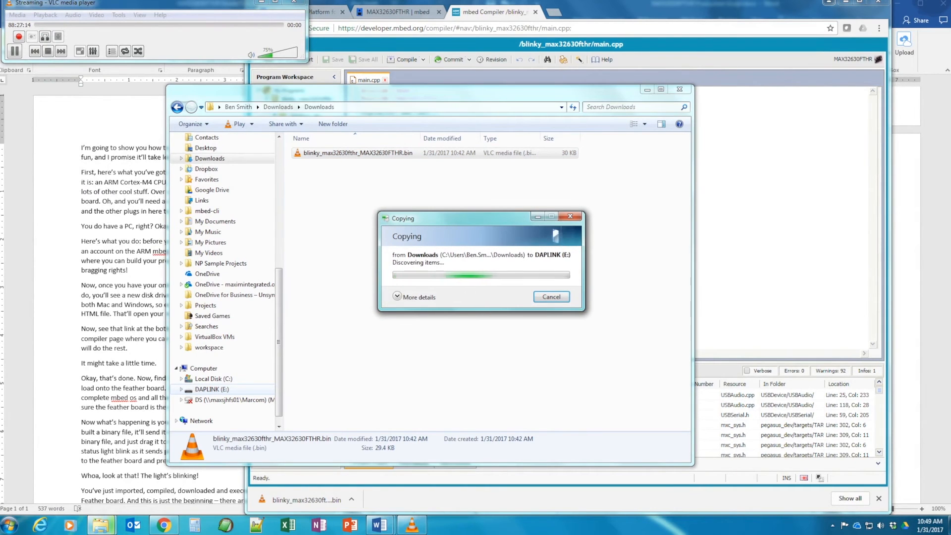